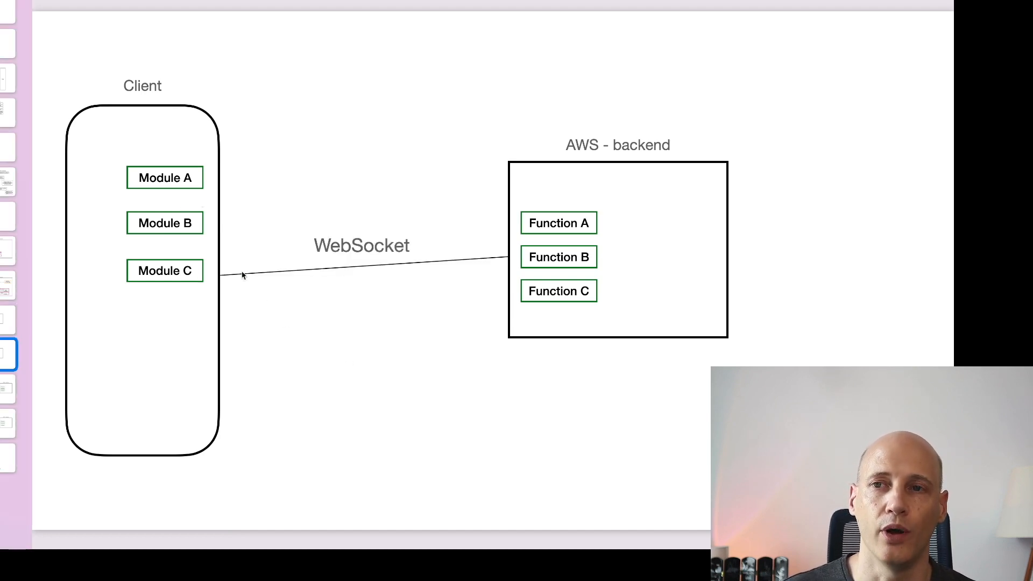
mouse_move(191, 195)
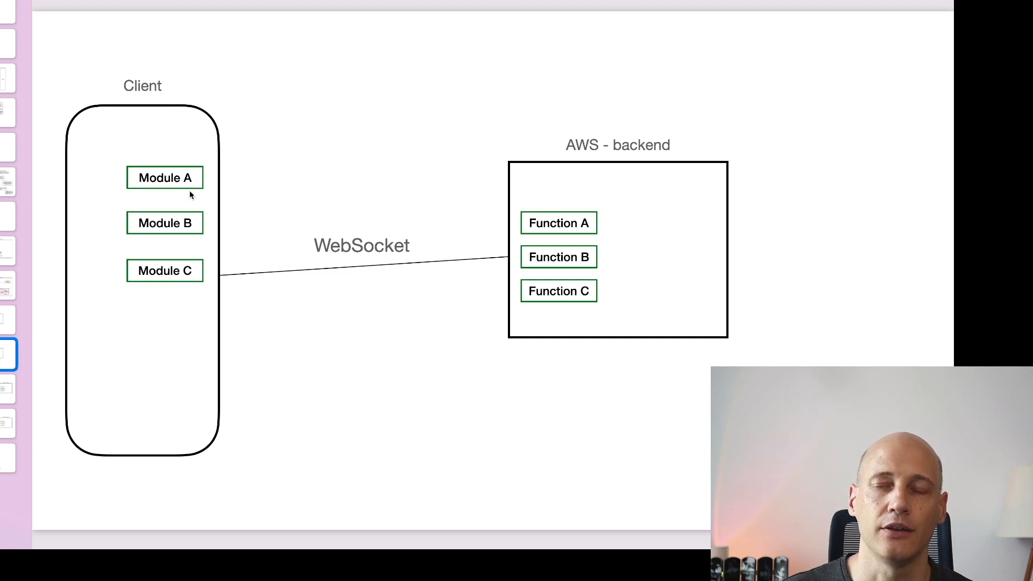
mouse_move(180, 255)
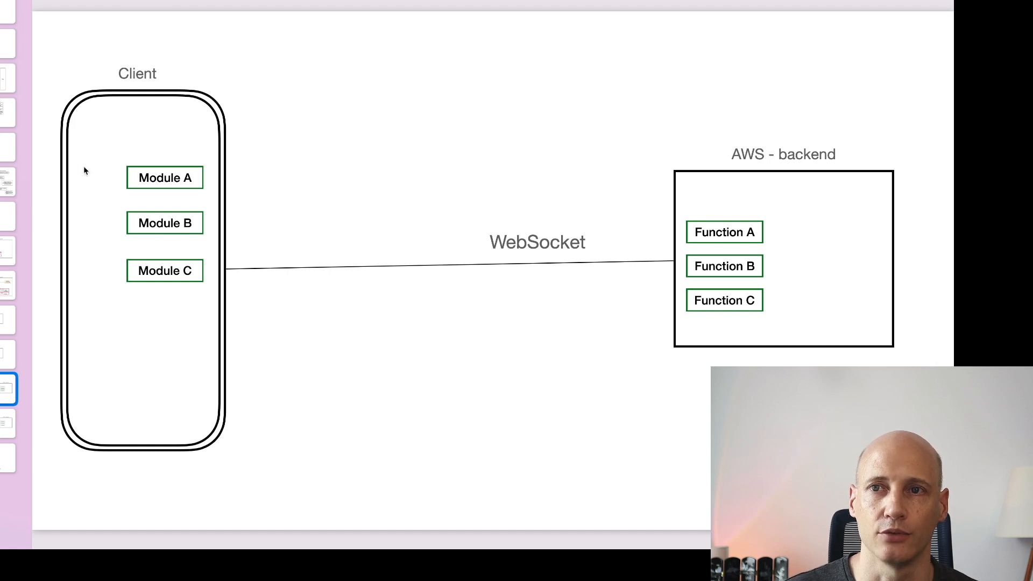
mouse_move(177, 308)
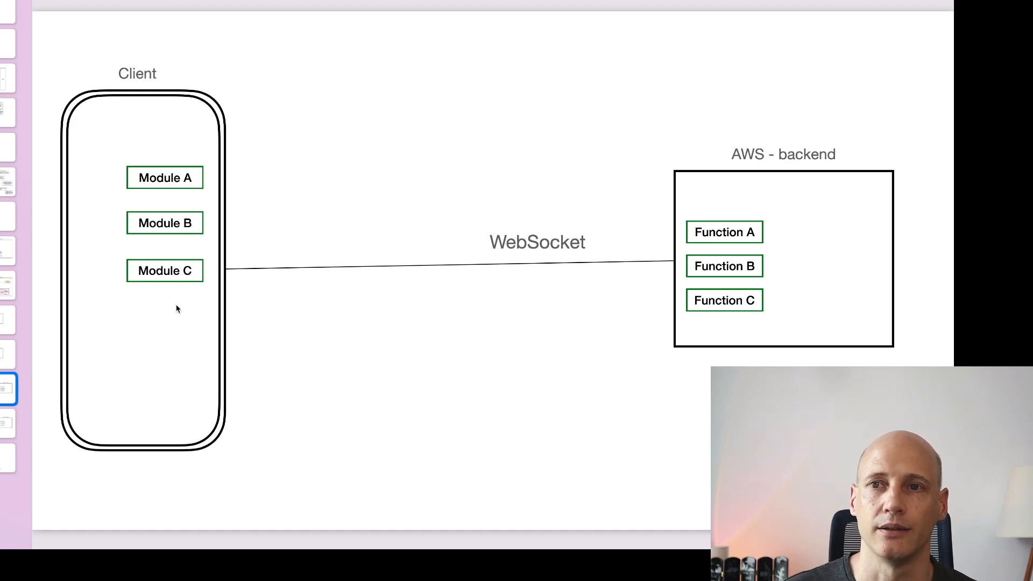
mouse_move(171, 310)
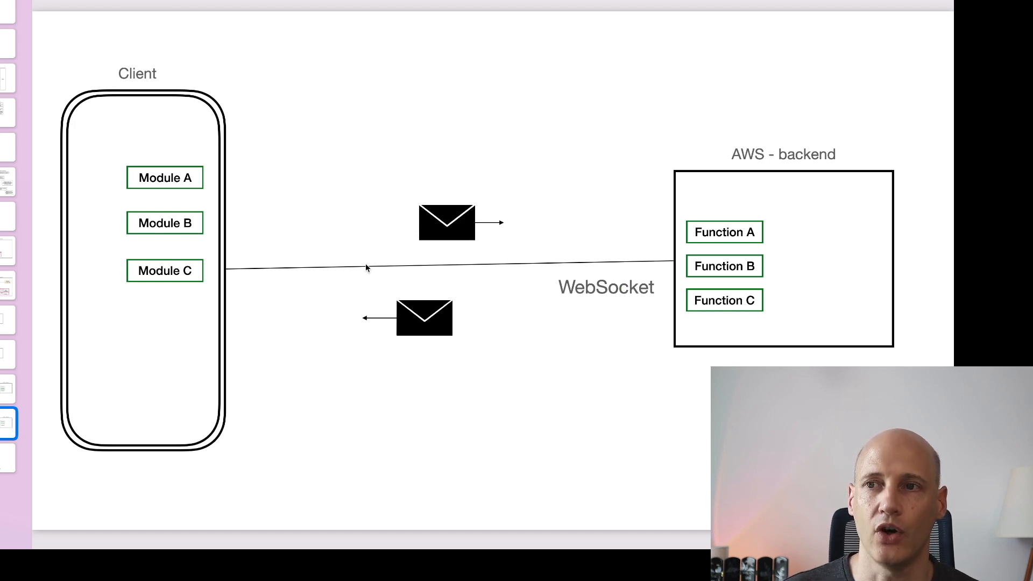
mouse_move(505, 225)
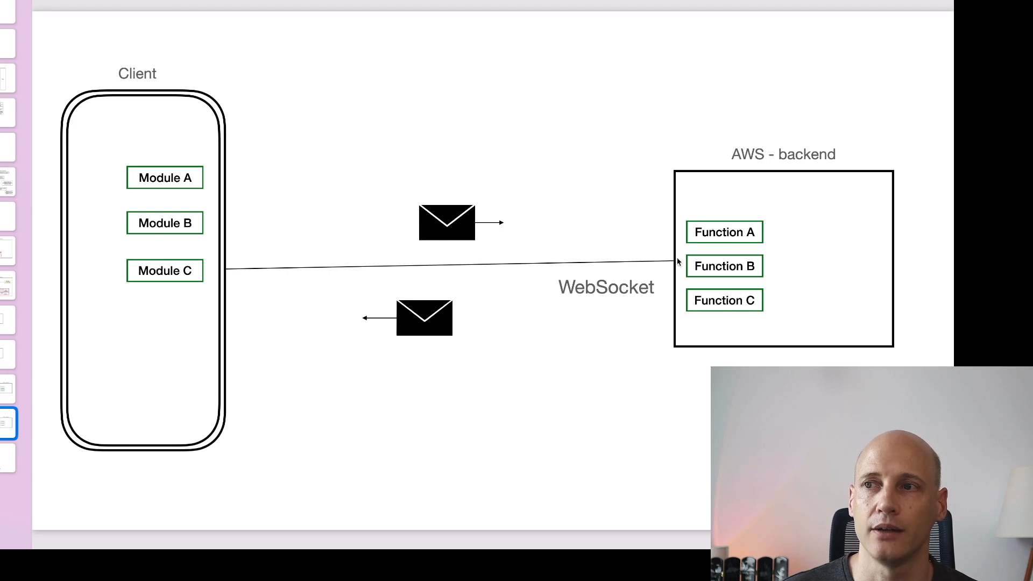
mouse_move(260, 245)
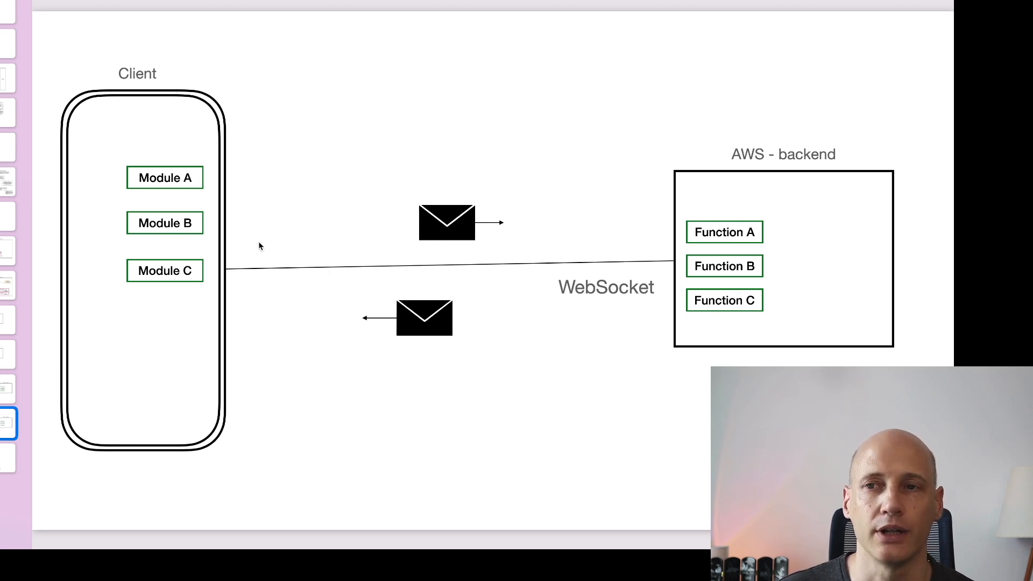
mouse_move(772, 273)
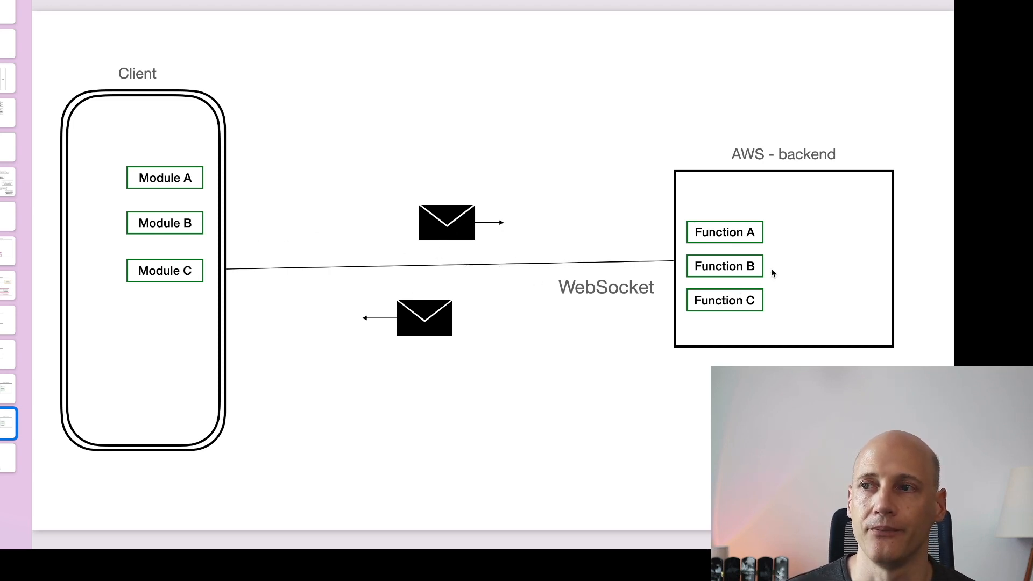
mouse_move(755, 236)
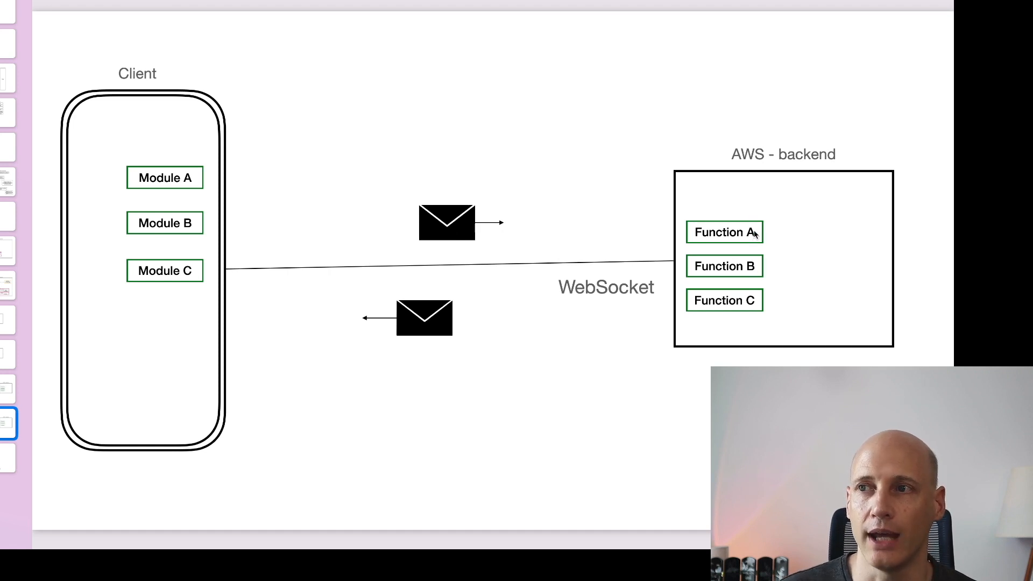
mouse_move(748, 277)
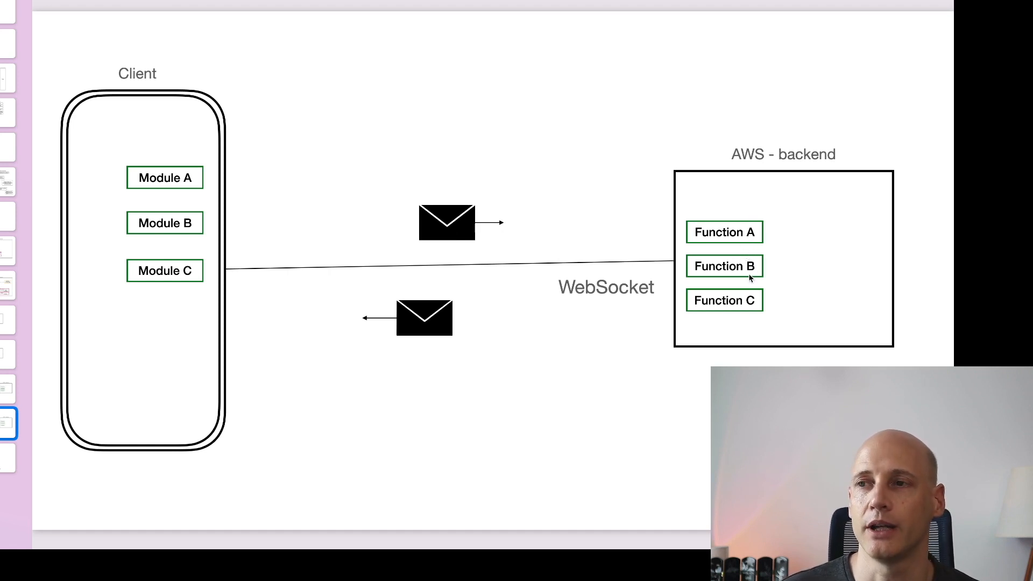
mouse_move(180, 261)
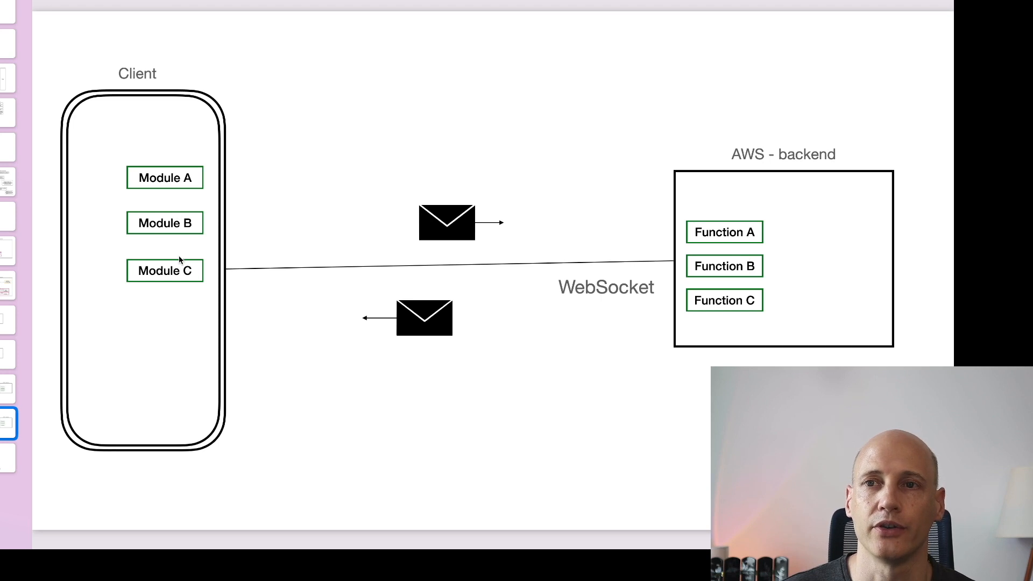
mouse_move(327, 293)
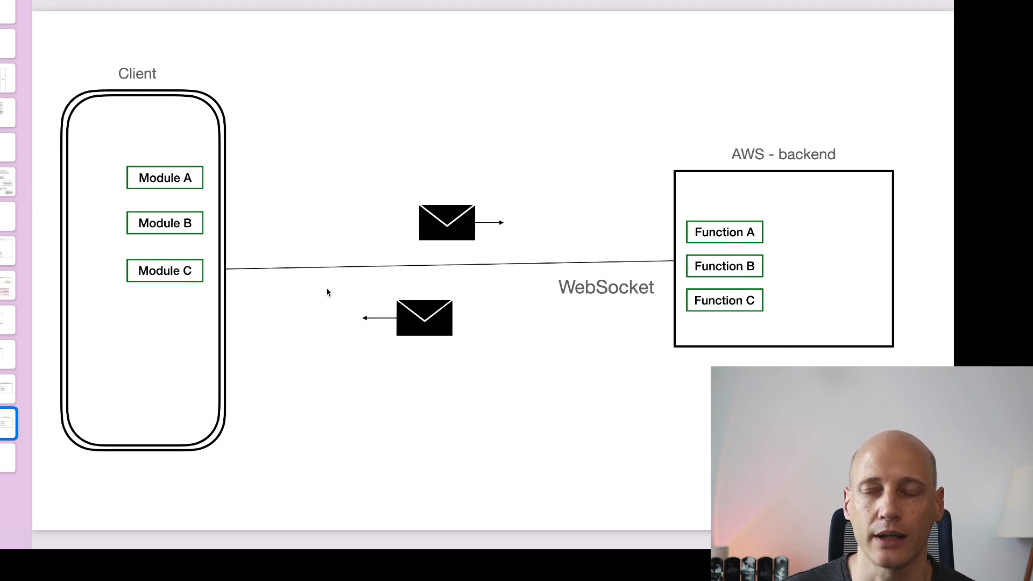
mouse_move(187, 223)
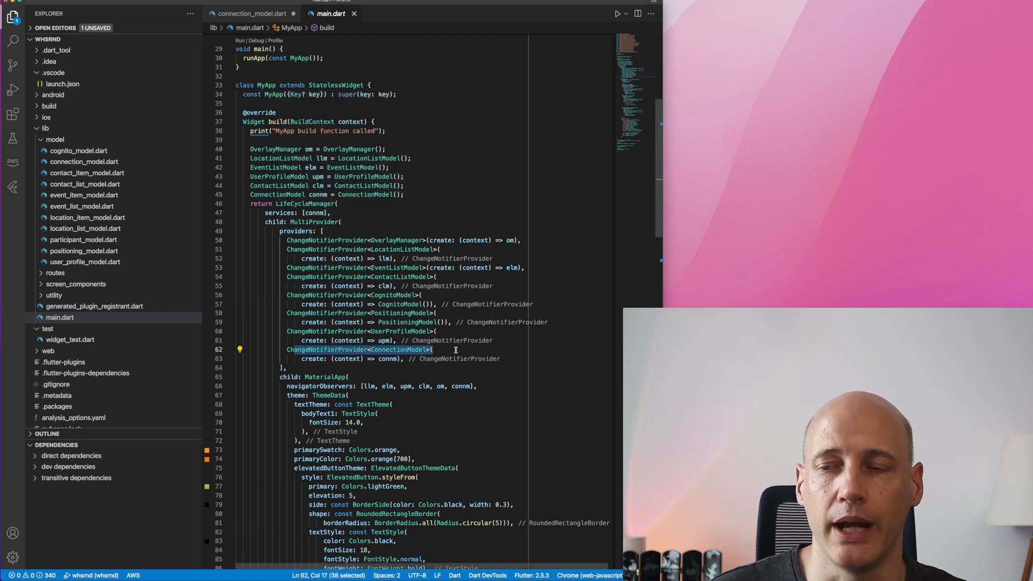
Step: Jump from the ConnectionModel provider in main.dart to its definition in connection_model.dart
click(254, 13)
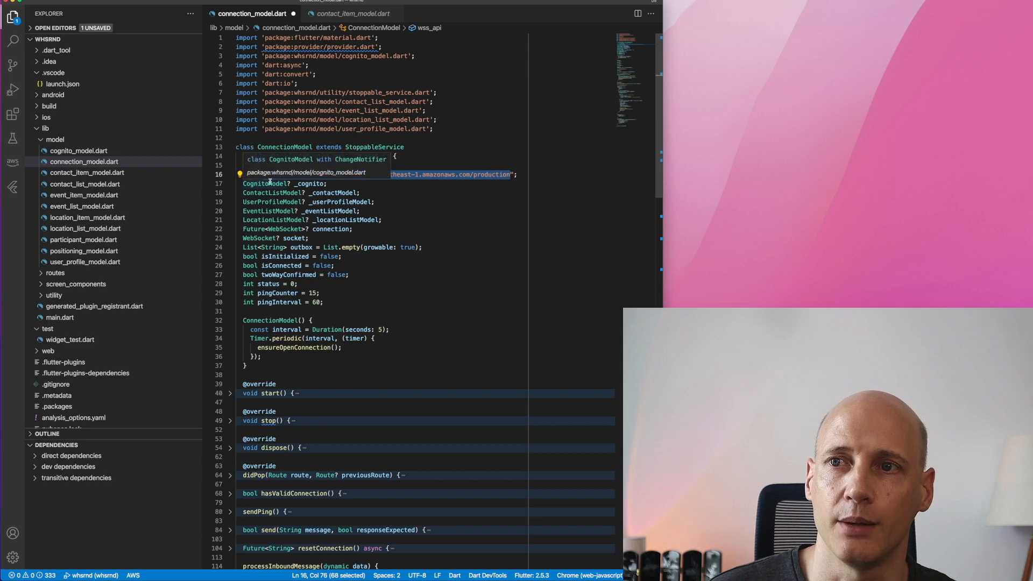
Step: Scroll connection_model.dart down to the openConnection method that fetches the Cognito token
scroll(down, 3)
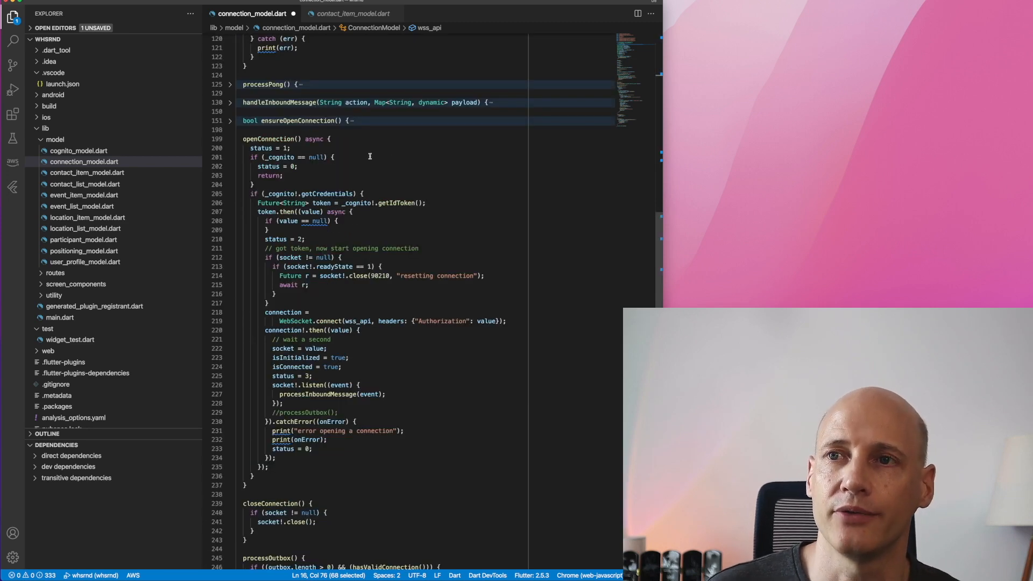
mouse_move(430, 193)
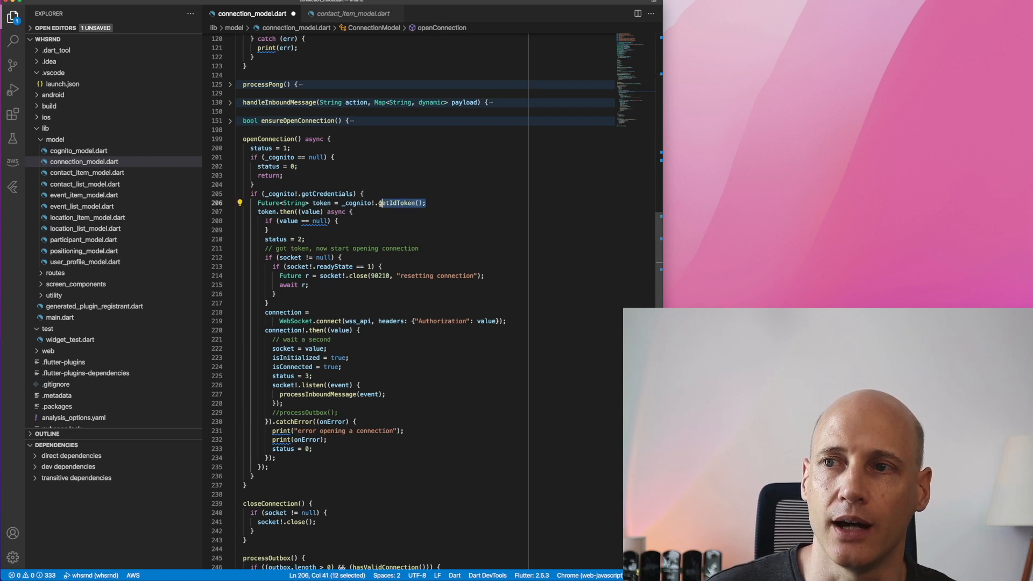
mouse_move(361, 204)
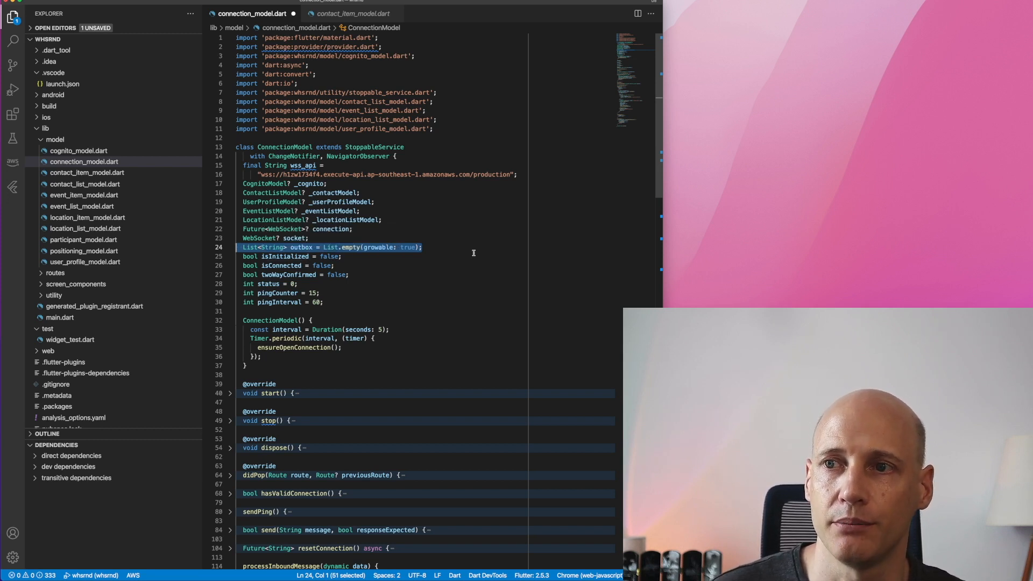
Step: Scroll to handleInboundMessage, which routes pong, contacts, profile, events and location actions
scroll(down, 3)
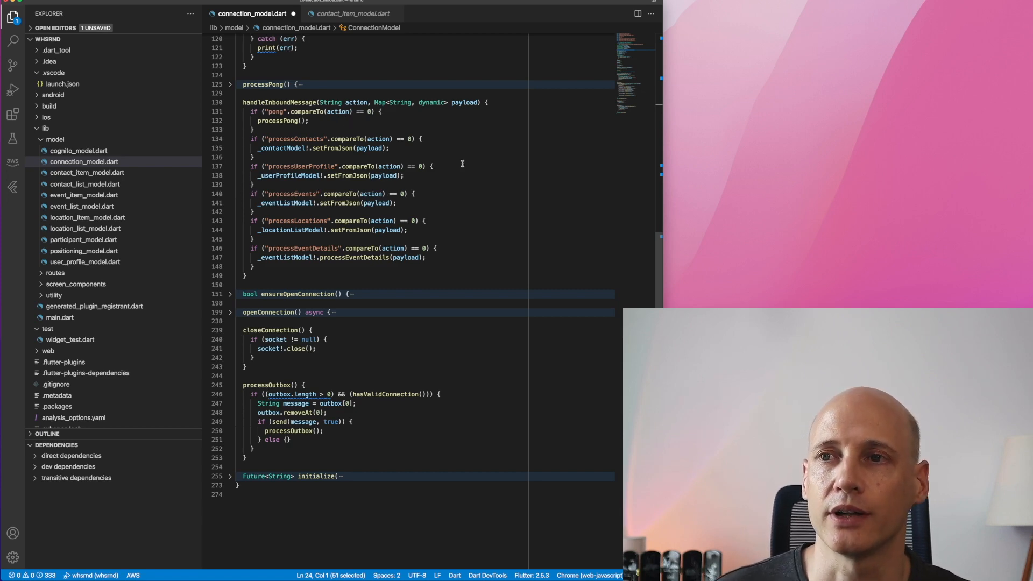
Step: Collapse handleInboundMessage and reveal the send method's outbox-queuing code
click(230, 130)
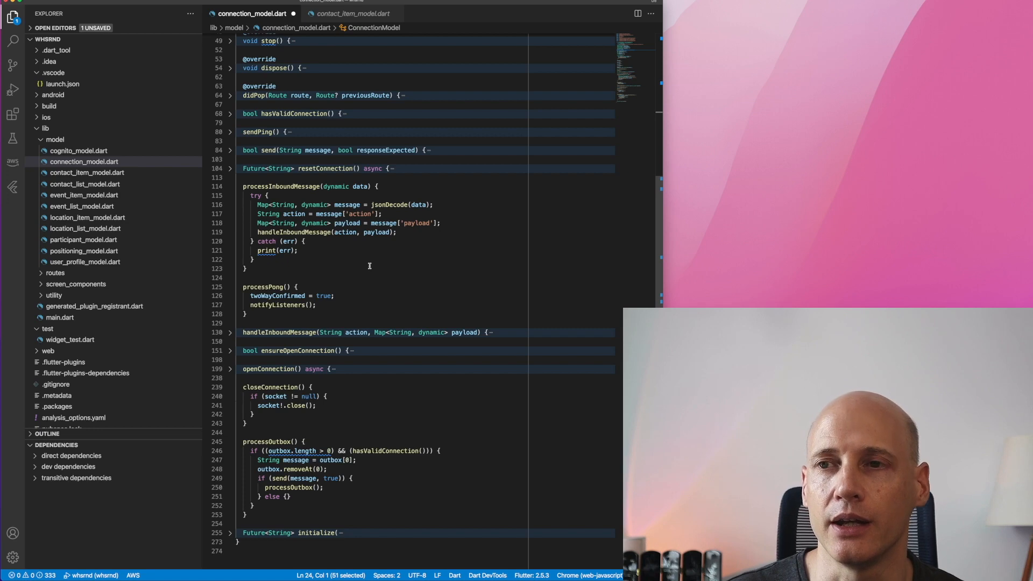
click(230, 151)
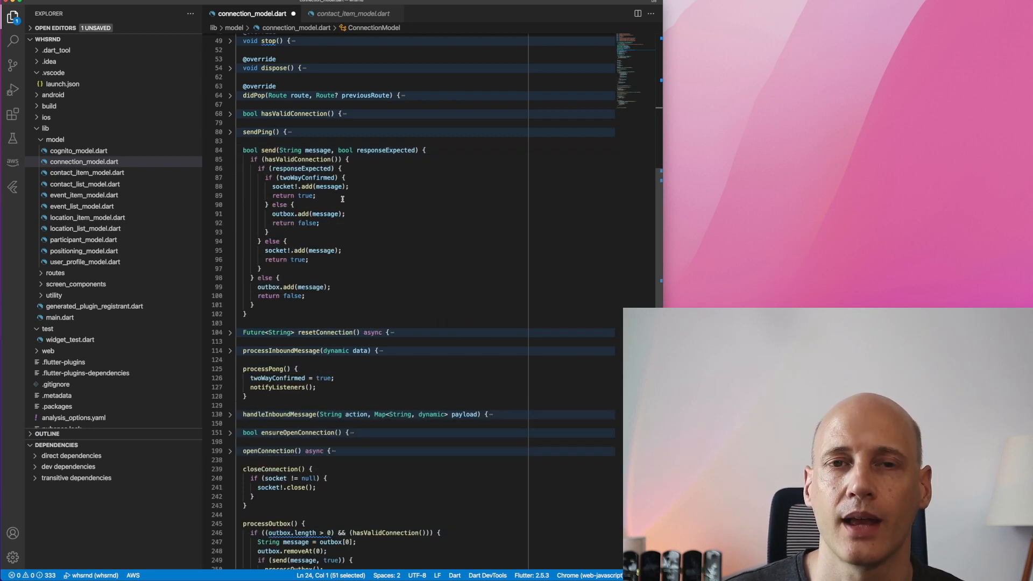